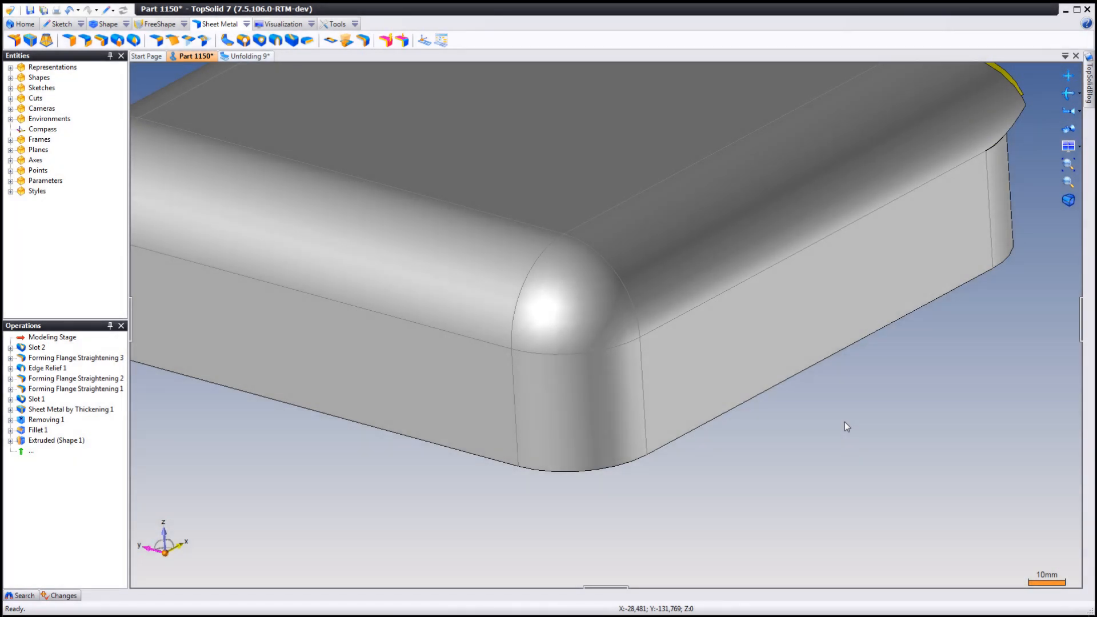
pyautogui.moveTo(844, 421)
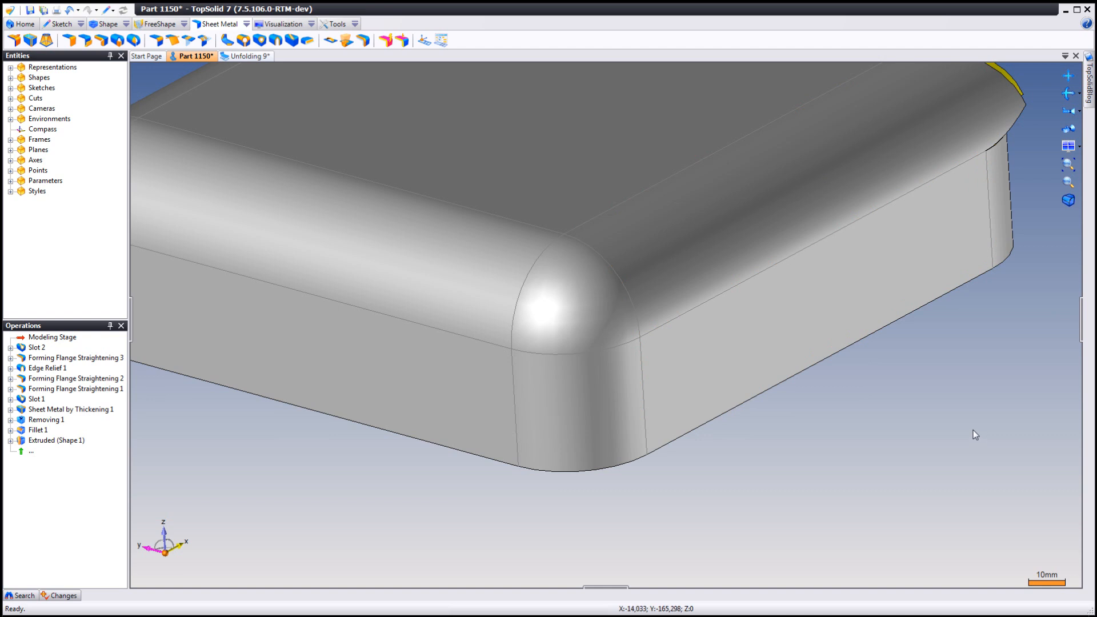
pyautogui.moveTo(926, 449)
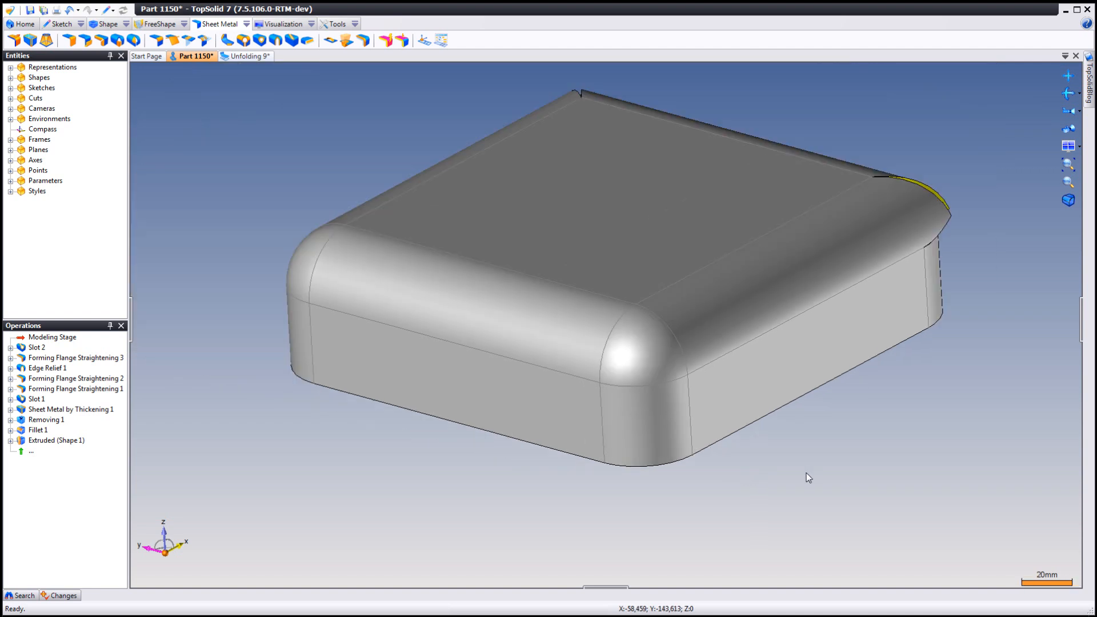
# Add an edge relief with 0.1 mm shift on the front rounded corner edge
pyautogui.click(651, 229)
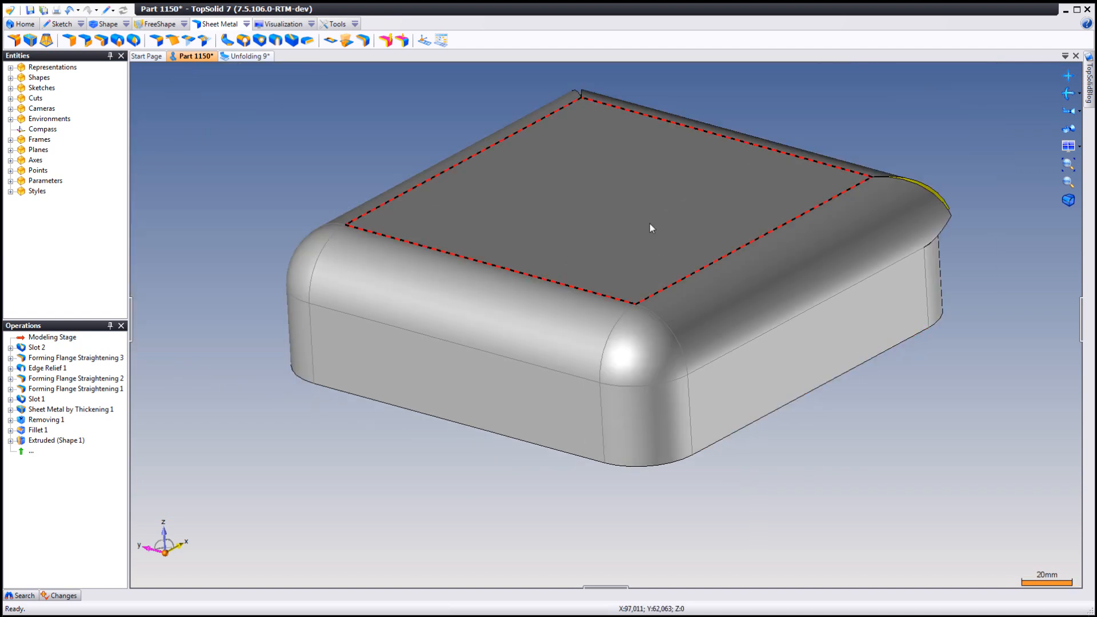
pyautogui.moveTo(653, 264)
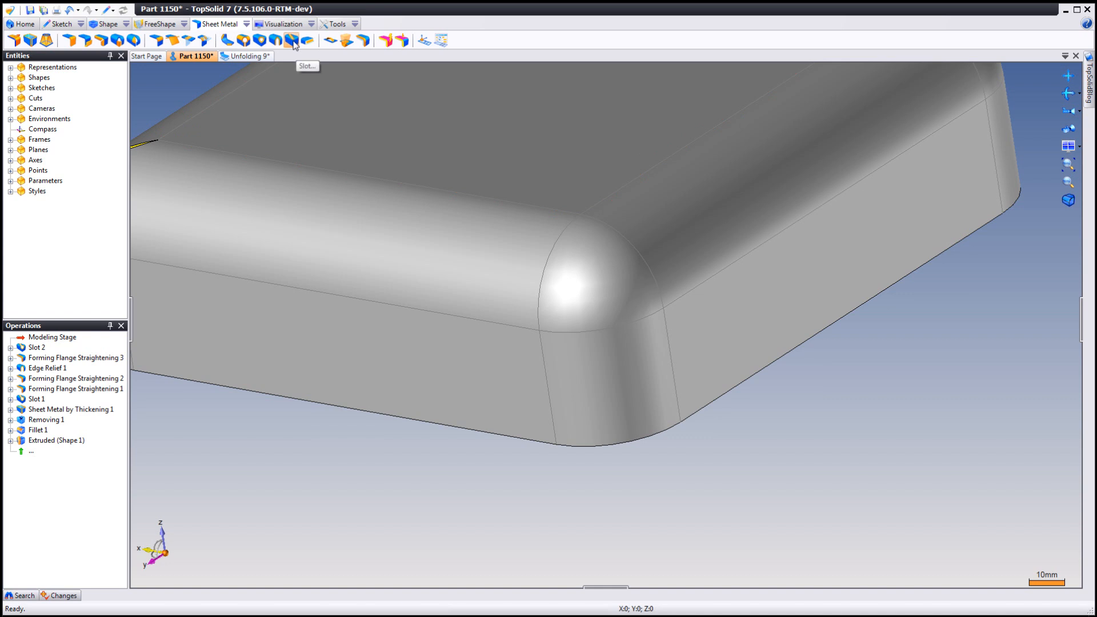
pyautogui.click(275, 40)
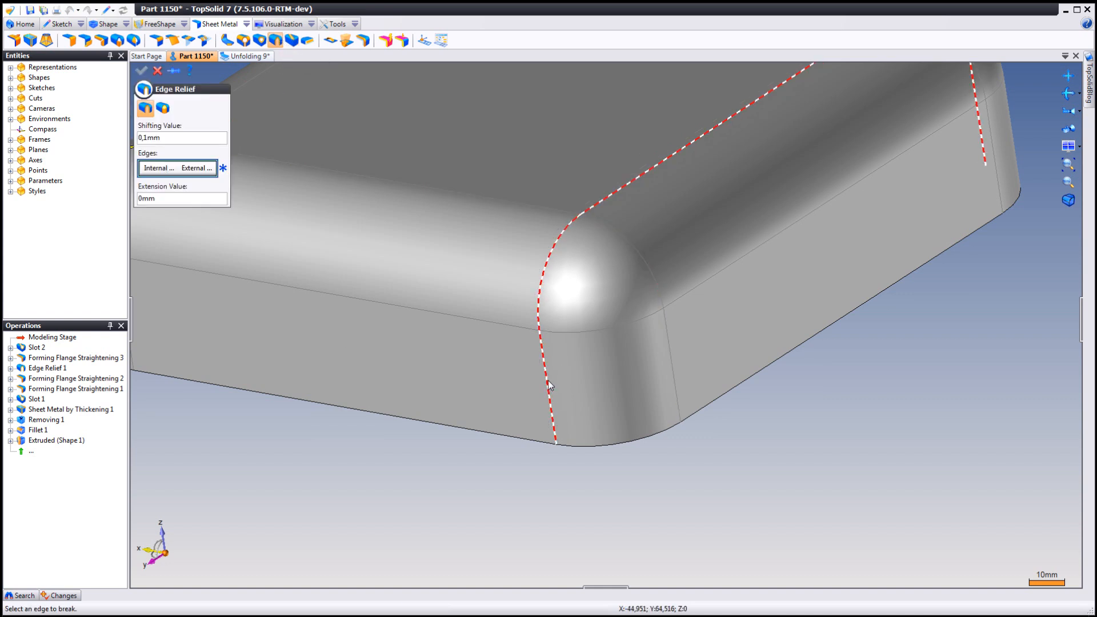
pyautogui.click(550, 385)
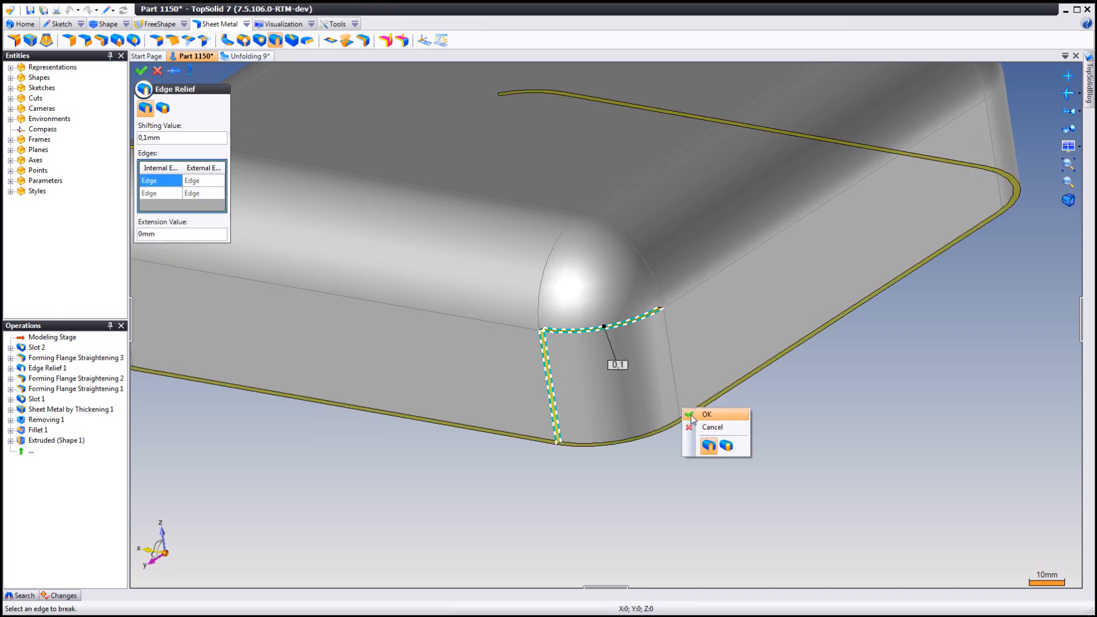
pyautogui.click(706, 414)
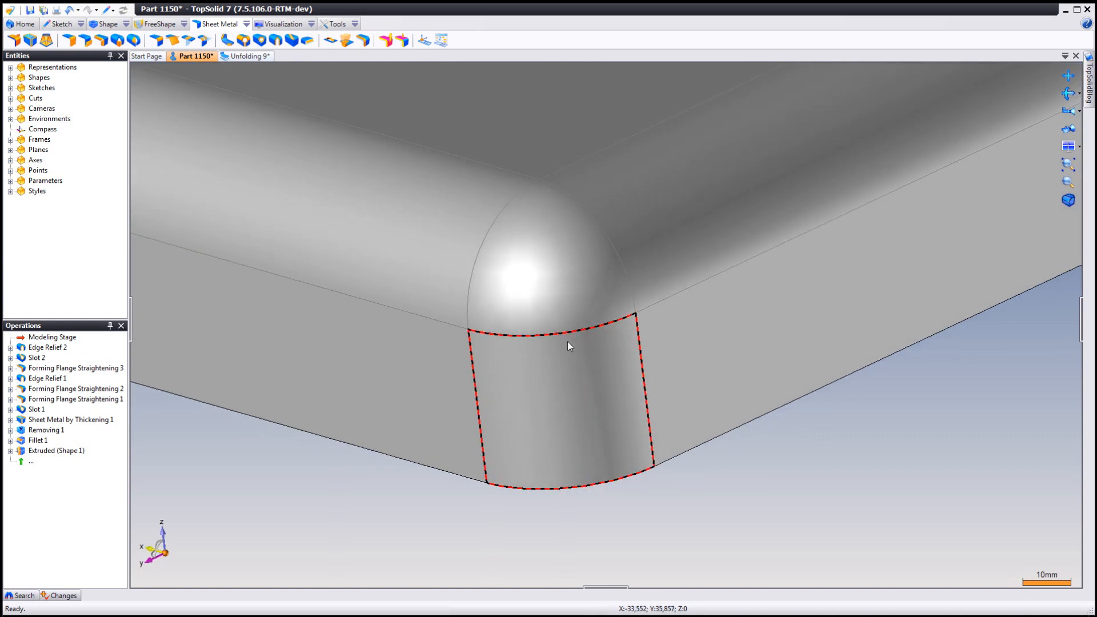
# Apply forming flange straightening to the spherical rounded corner face
pyautogui.click(364, 40)
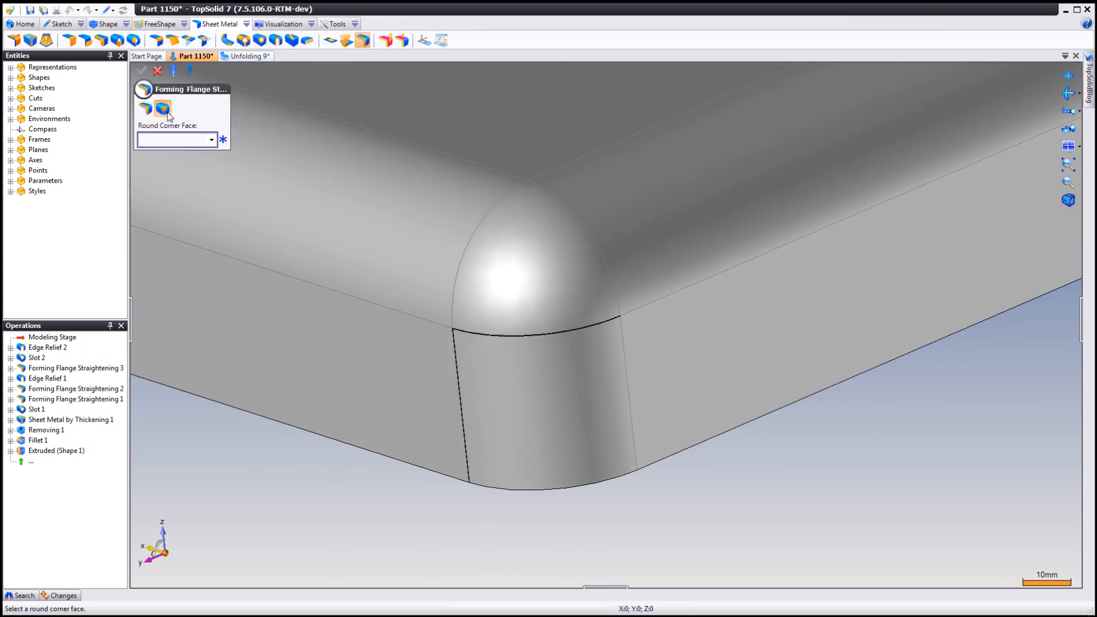
pyautogui.moveTo(162, 109)
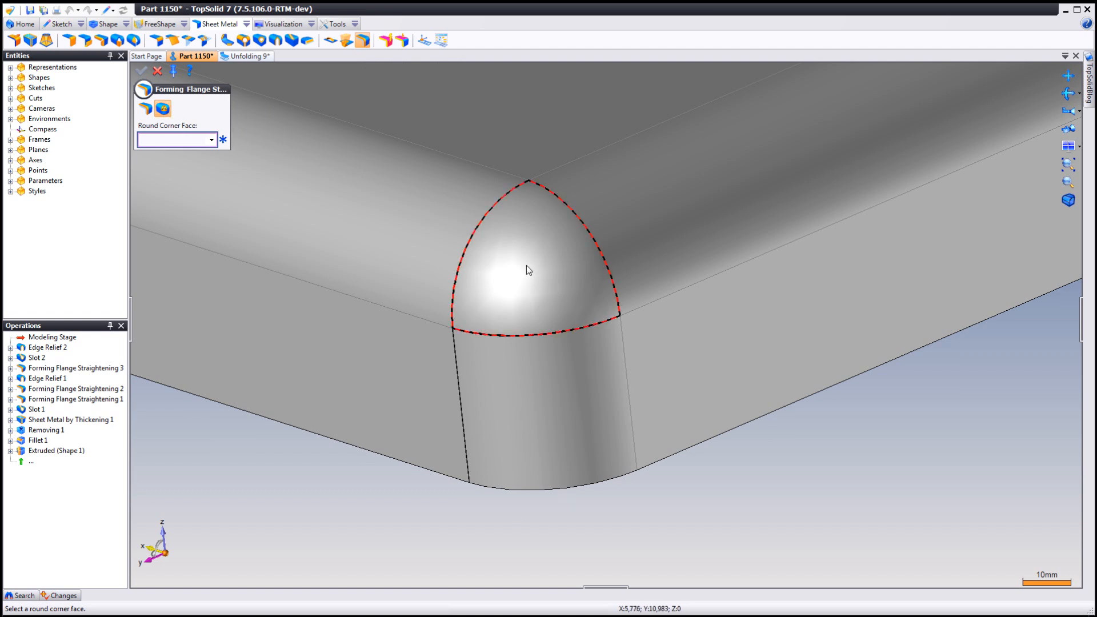
pyautogui.click(529, 270)
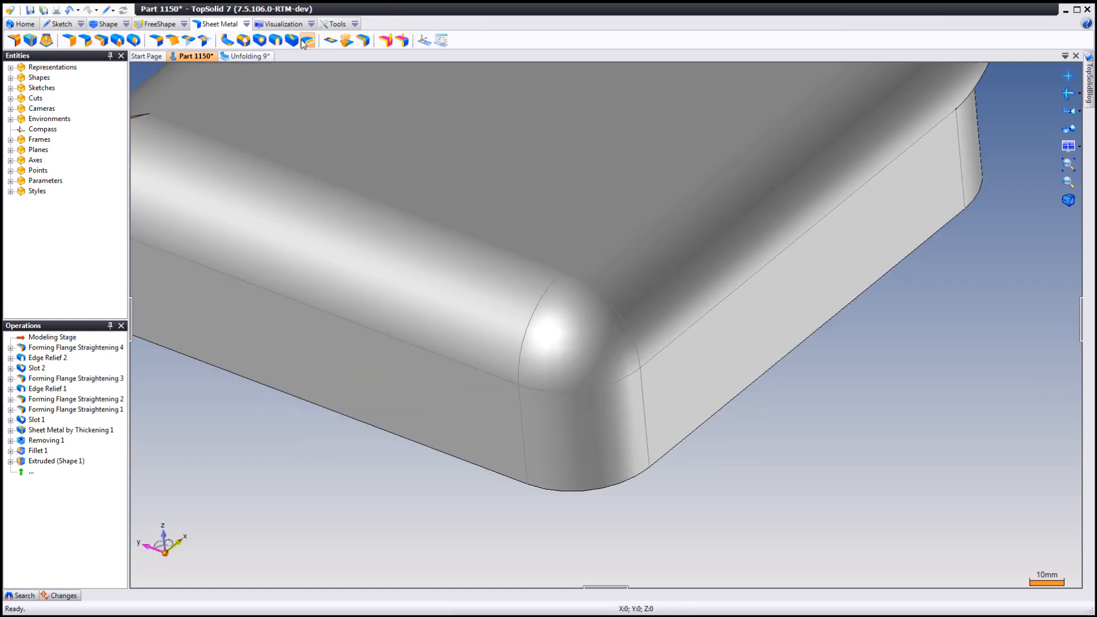
pyautogui.moveTo(291, 40)
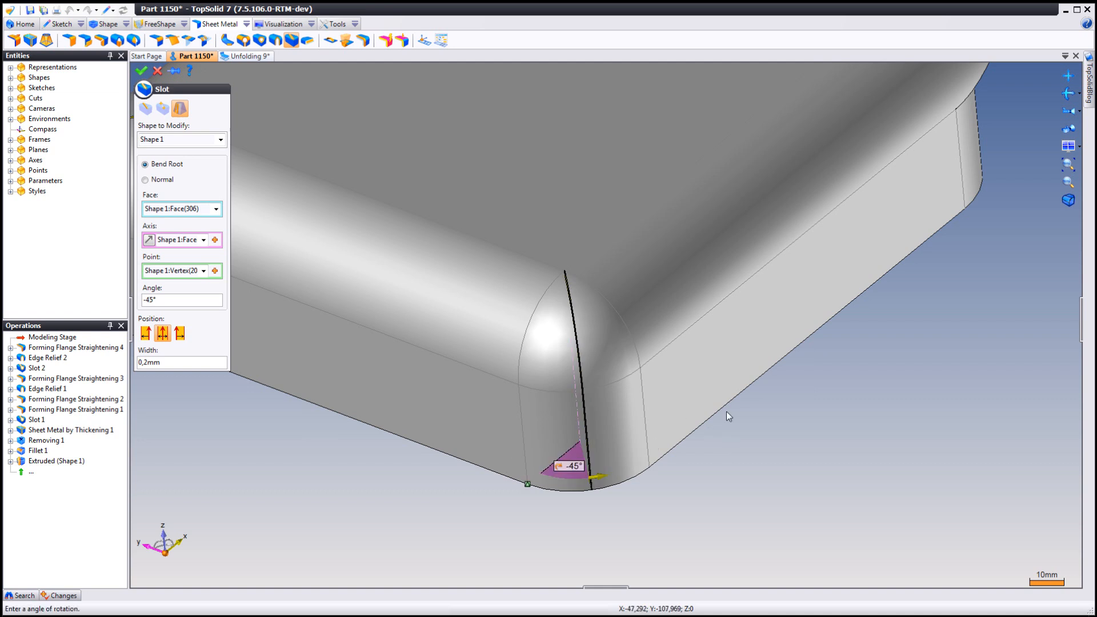
# Confirm the bend-root slot at -45°, 0.2 mm wide, through the rounded corner
pyautogui.rightClick(728, 417)
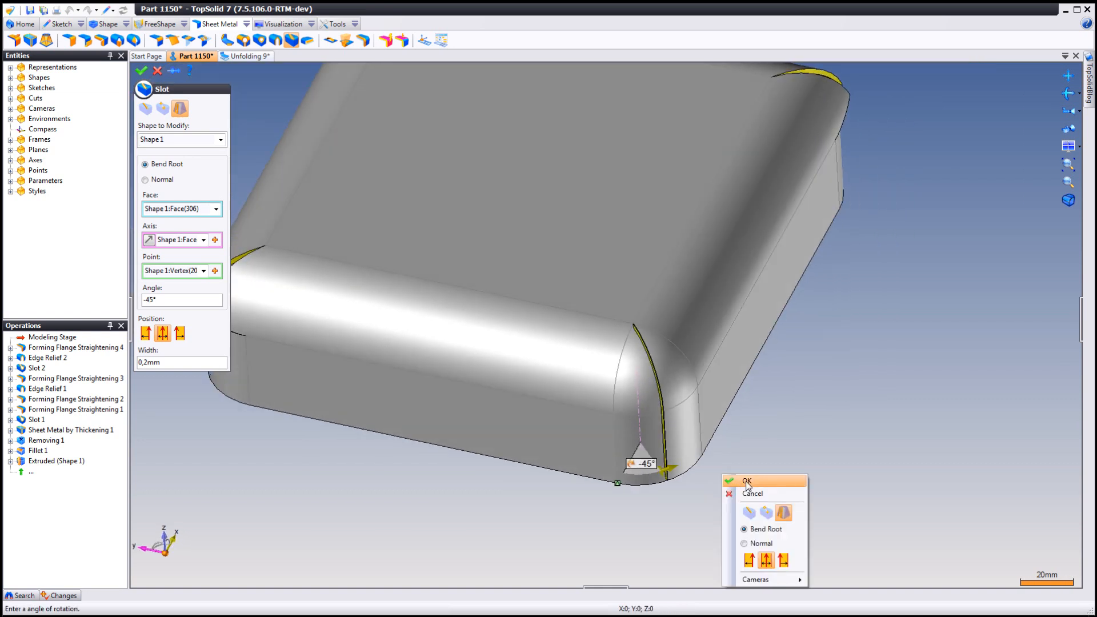
pyautogui.click(748, 481)
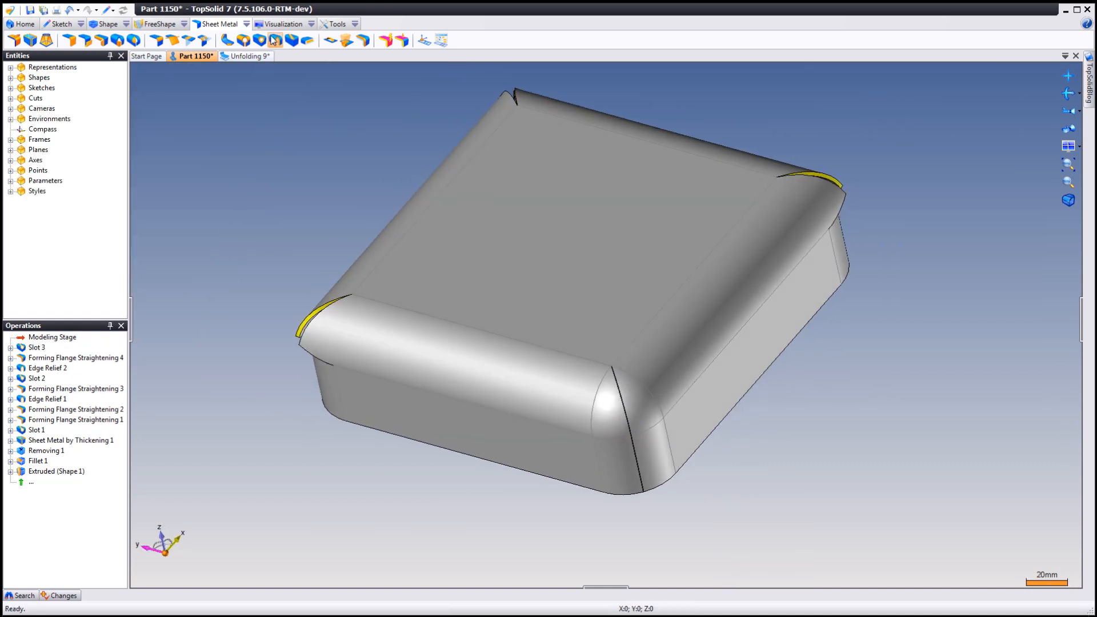
pyautogui.moveTo(362, 40)
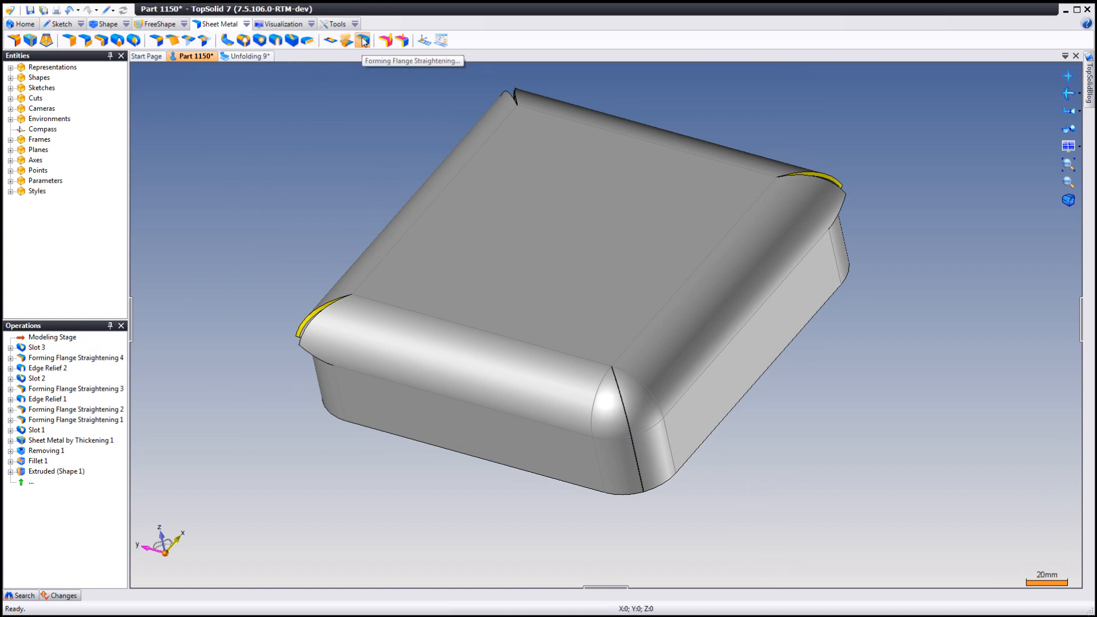
# Straighten the slotted rounded corner face with forming flange straightening
pyautogui.click(364, 40)
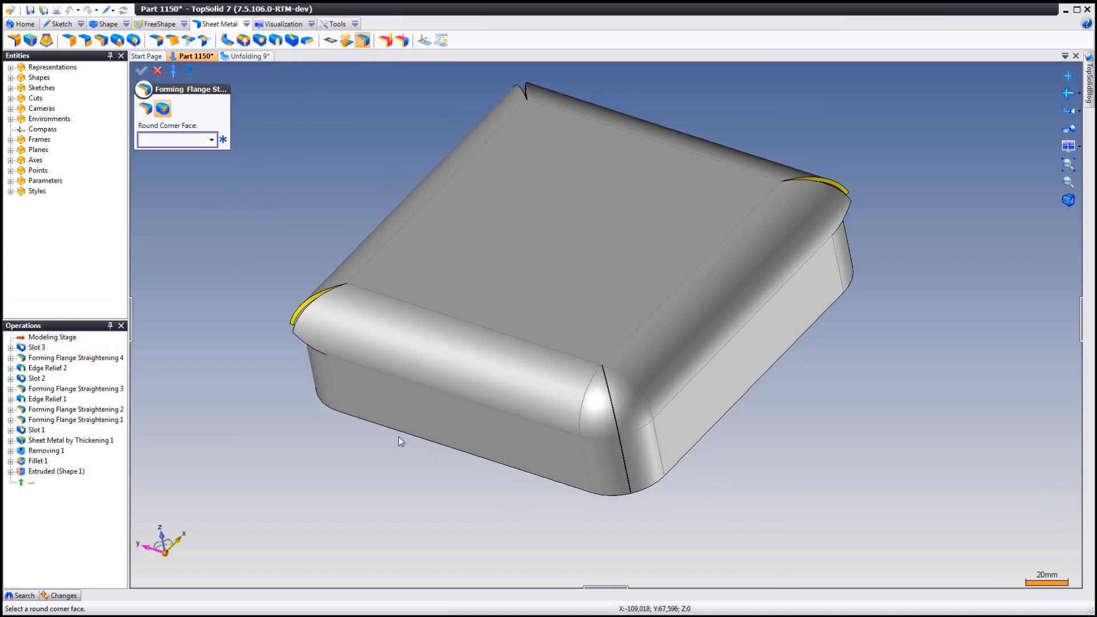
pyautogui.click(543, 356)
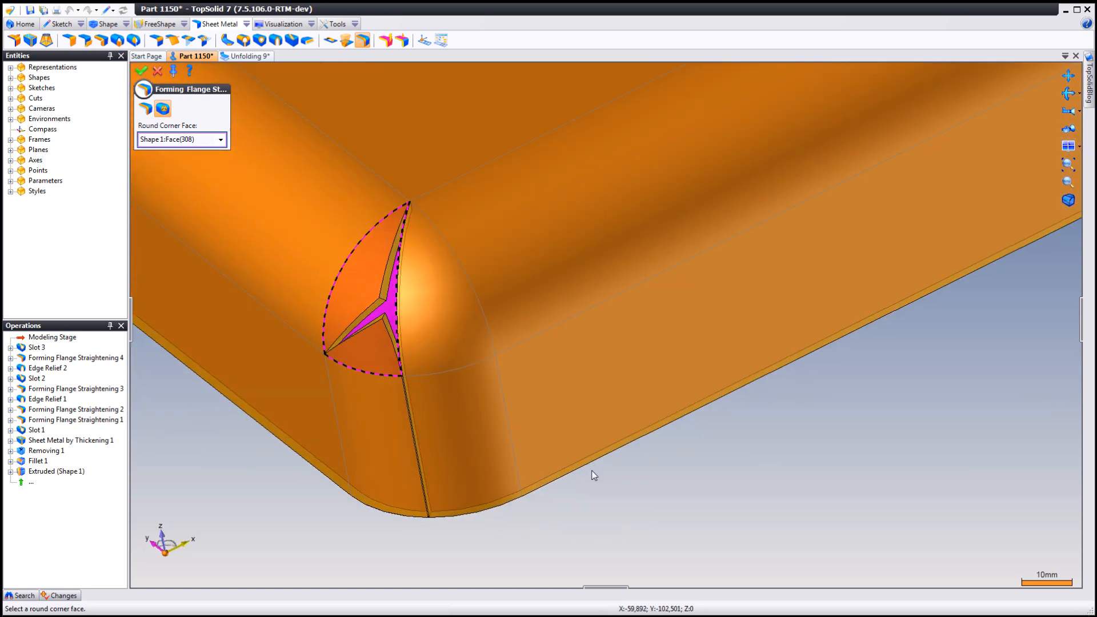
pyautogui.click(425, 289)
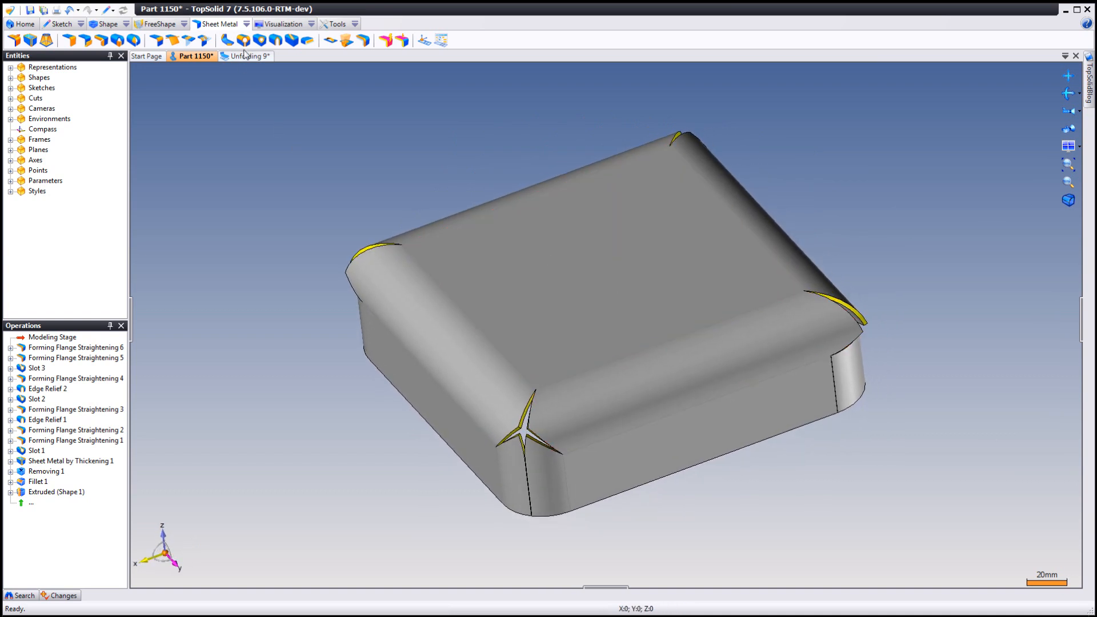
# Include Part 1150, Shape 1 in the Unfolding 9 document
pyautogui.click(248, 56)
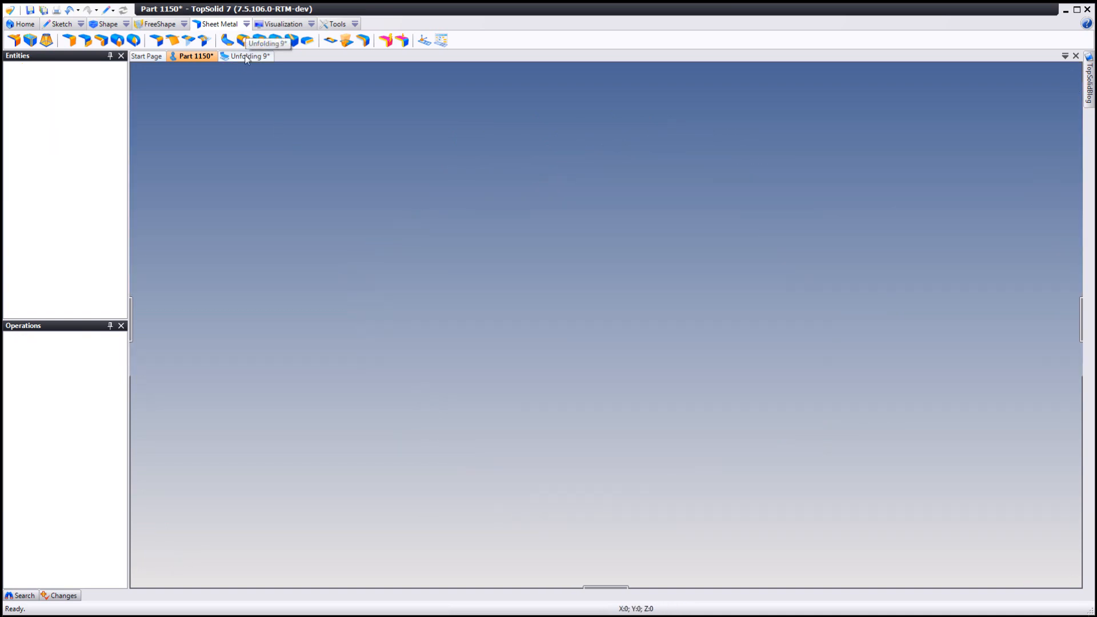
pyautogui.click(249, 56)
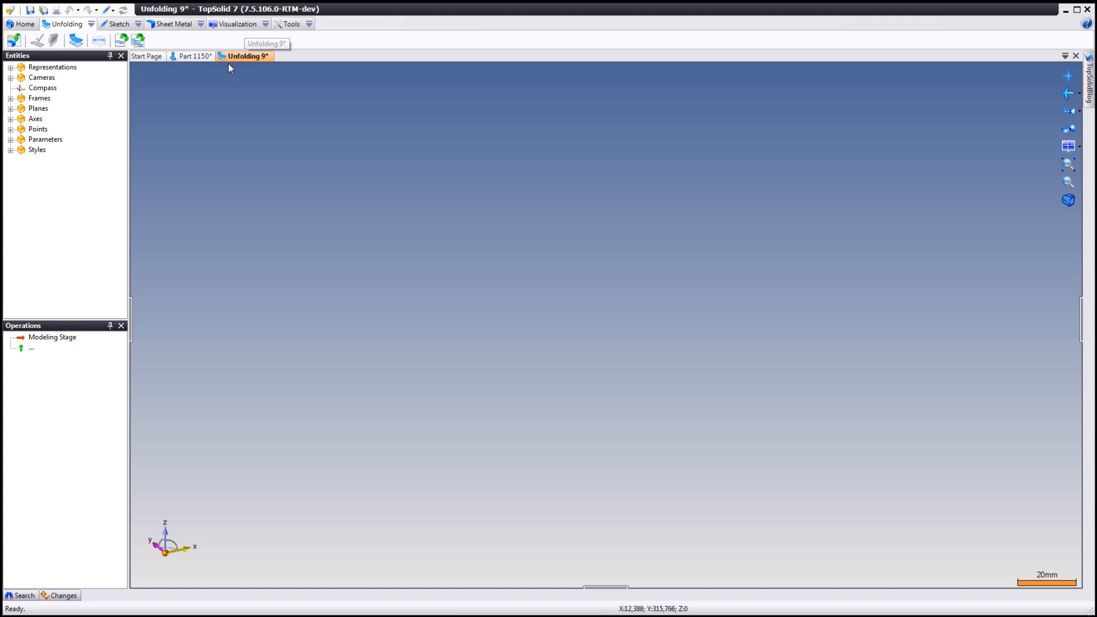
pyautogui.moveTo(63, 46)
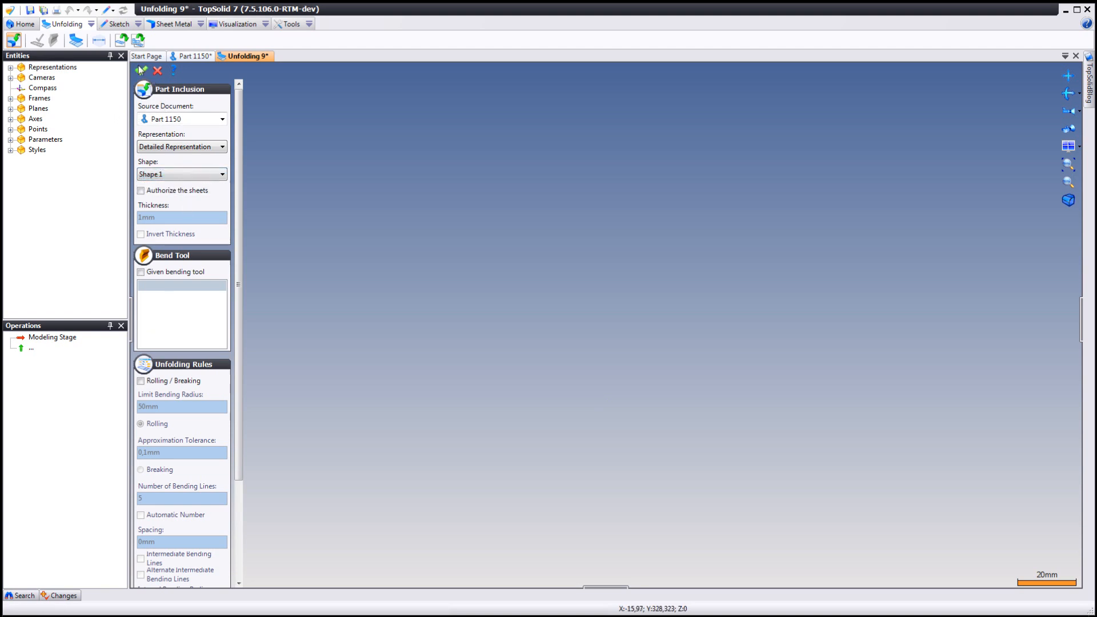
pyautogui.click(141, 69)
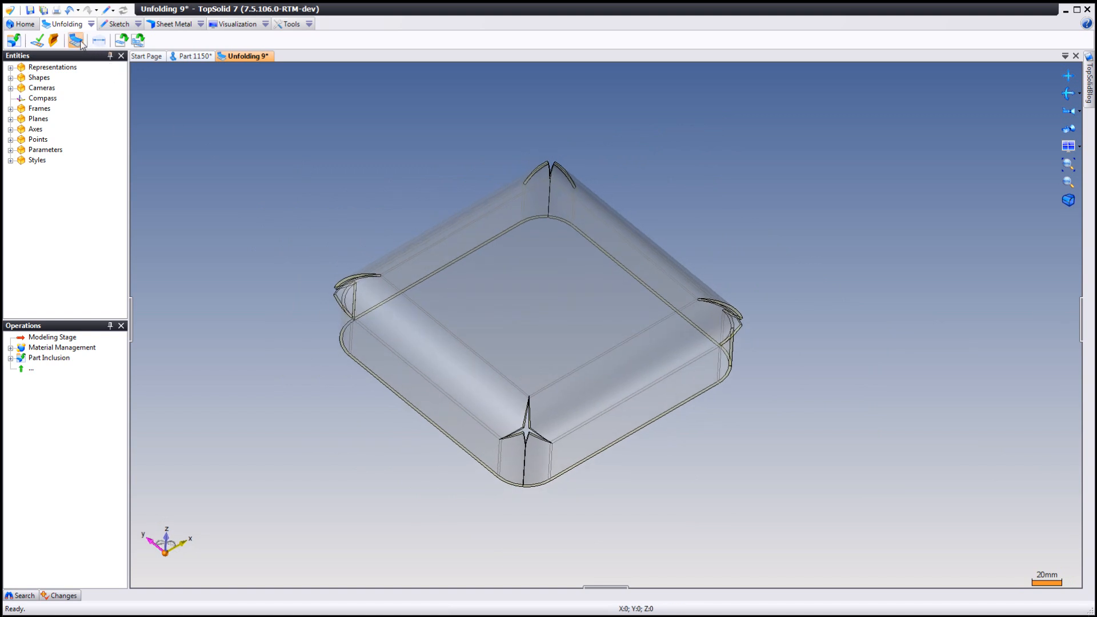
# Unfold the box in place using the top face as the origin face
pyautogui.click(77, 41)
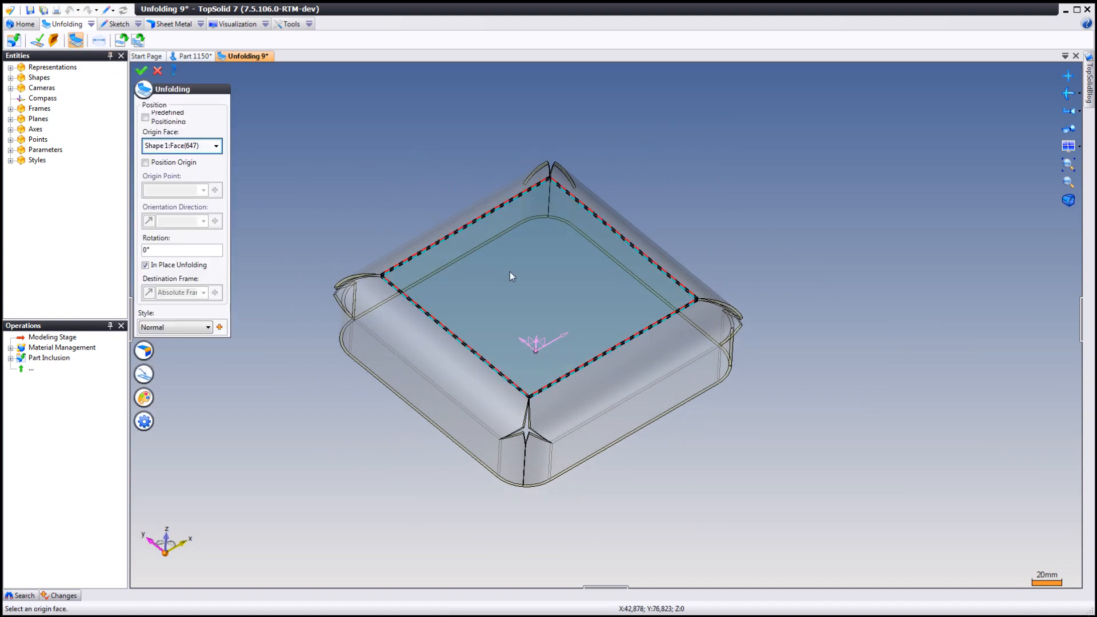
pyautogui.click(539, 273)
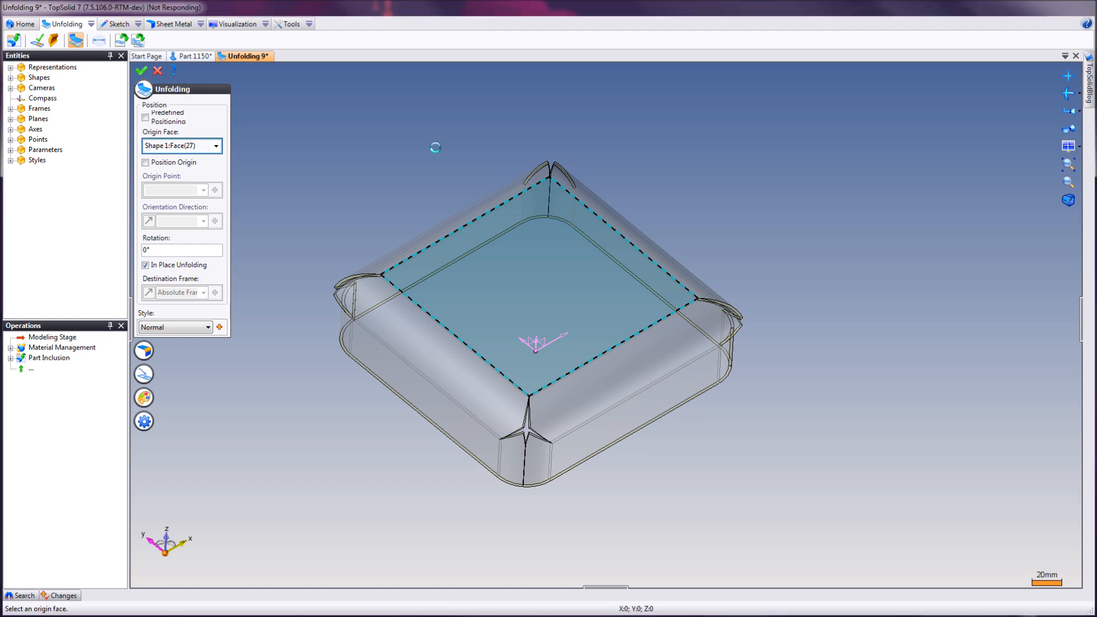
pyautogui.moveTo(420, 175)
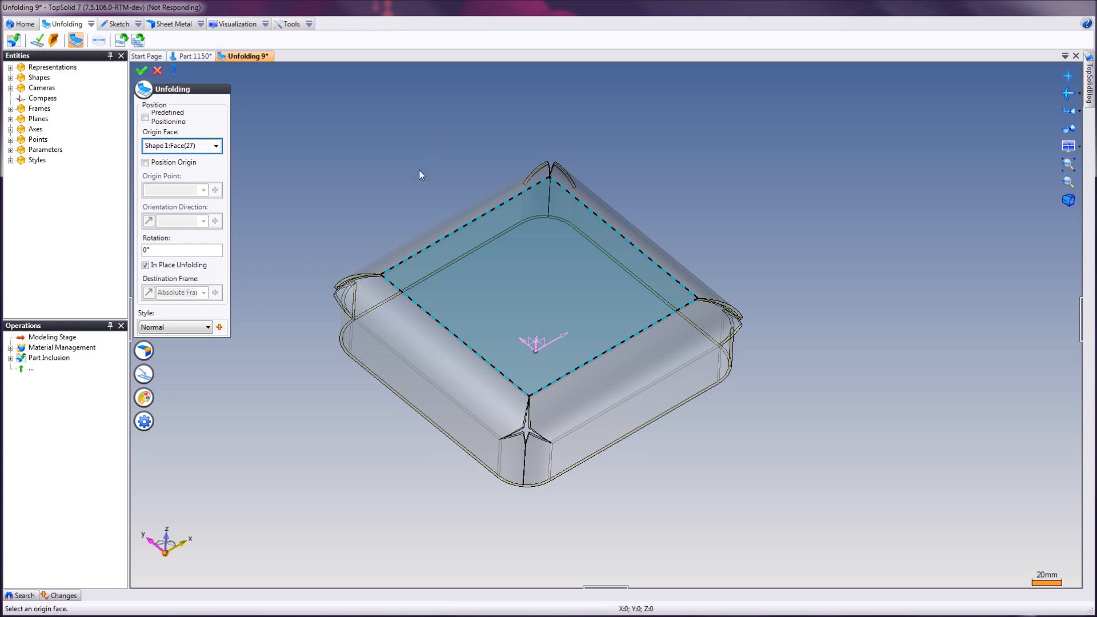
pyautogui.click(141, 70)
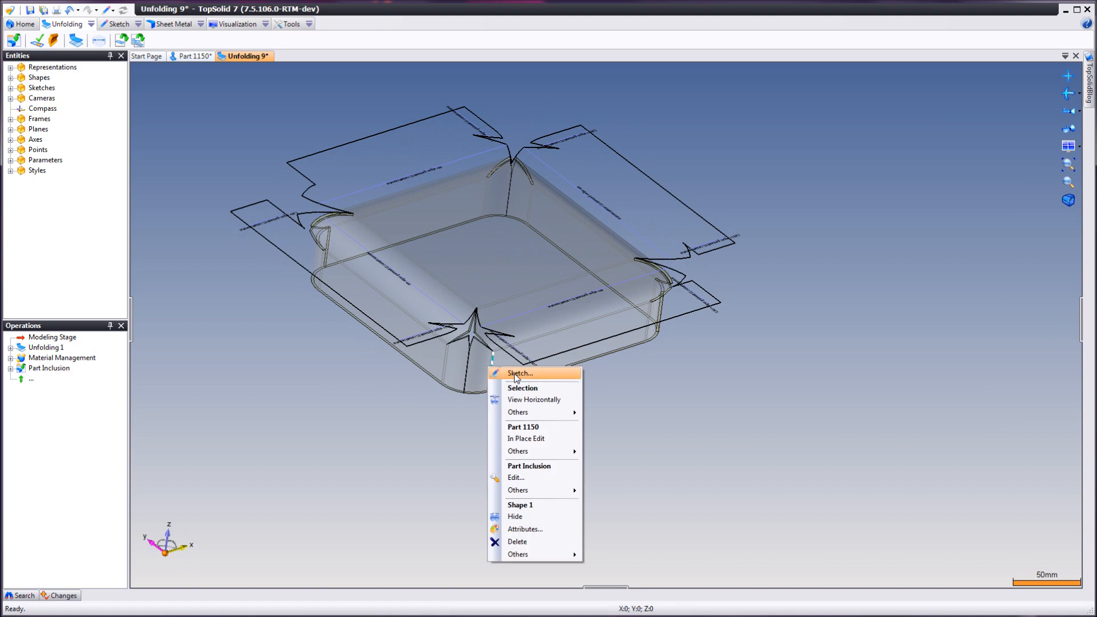
# View the flat cross-shaped pattern horizontally on its own
pyautogui.click(519, 373)
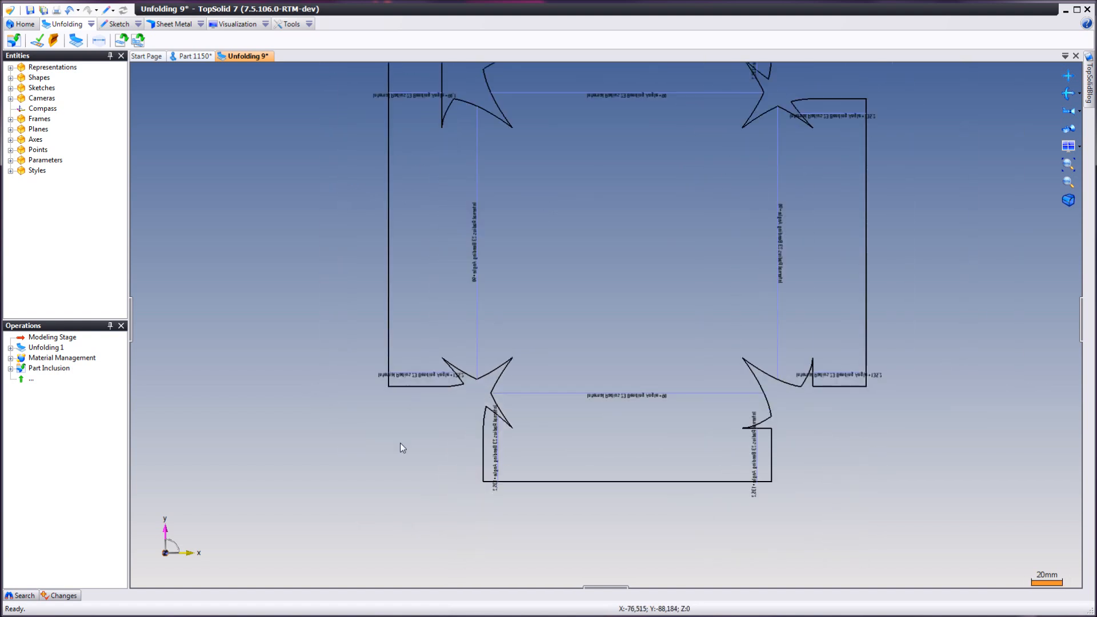
pyautogui.scroll(-3)
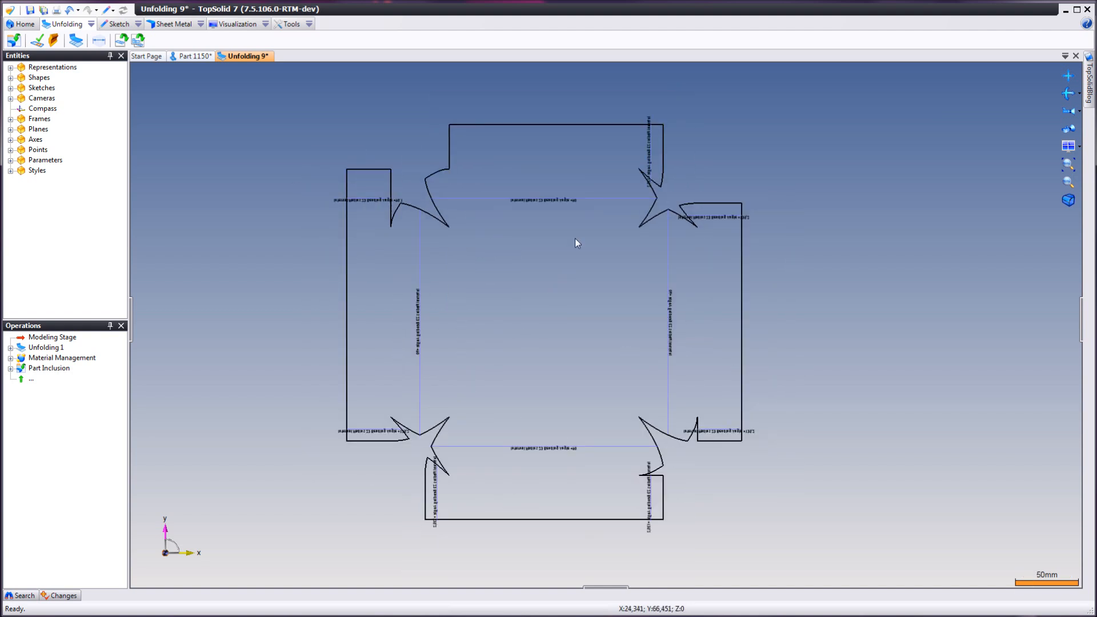
pyautogui.moveTo(592, 265)
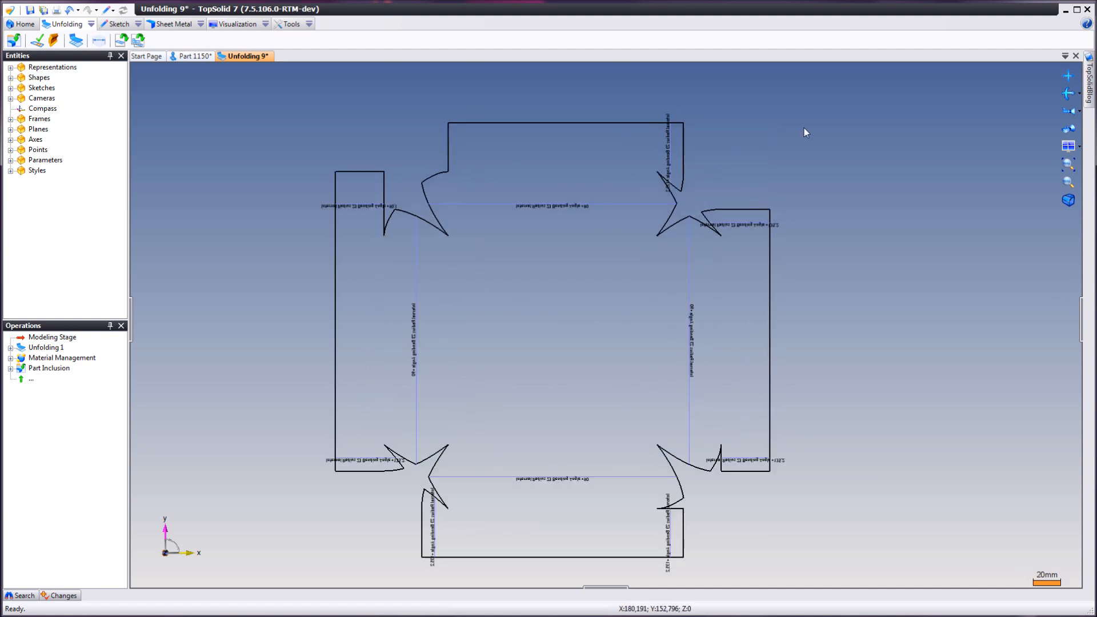
pyautogui.moveTo(810, 145)
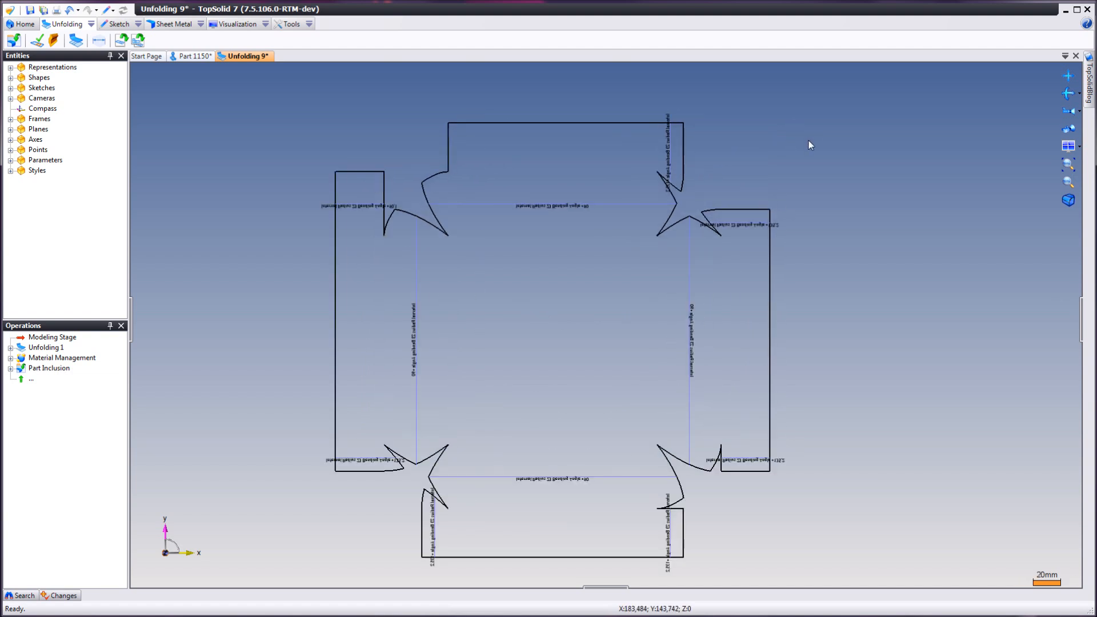